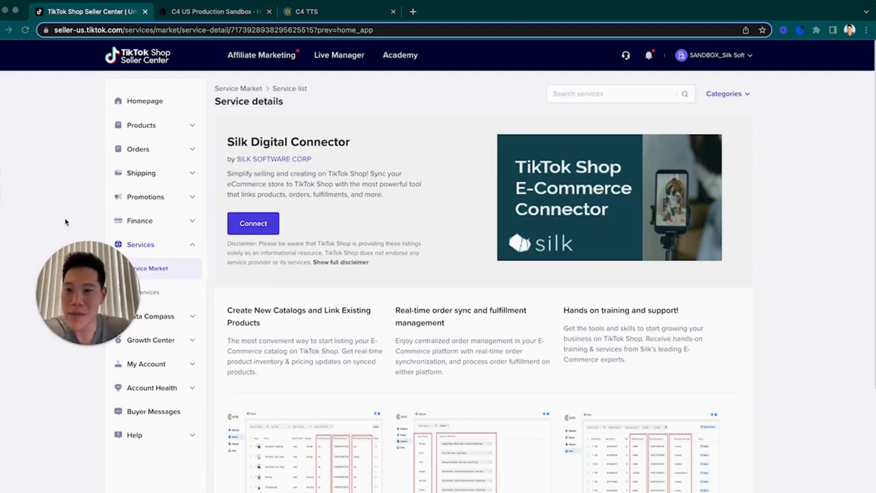
- Review the Seller Center shipping options and the shipping template list with its California warehouse
left_click(253, 222)
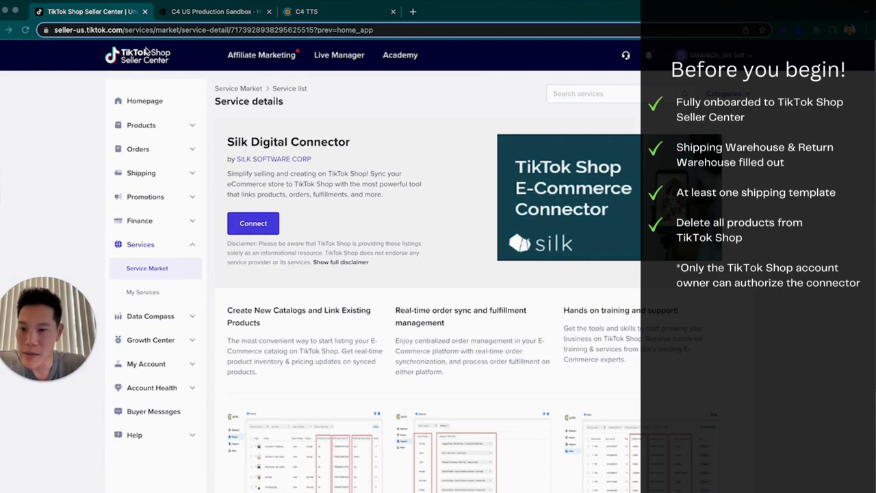
left_click(141, 172)
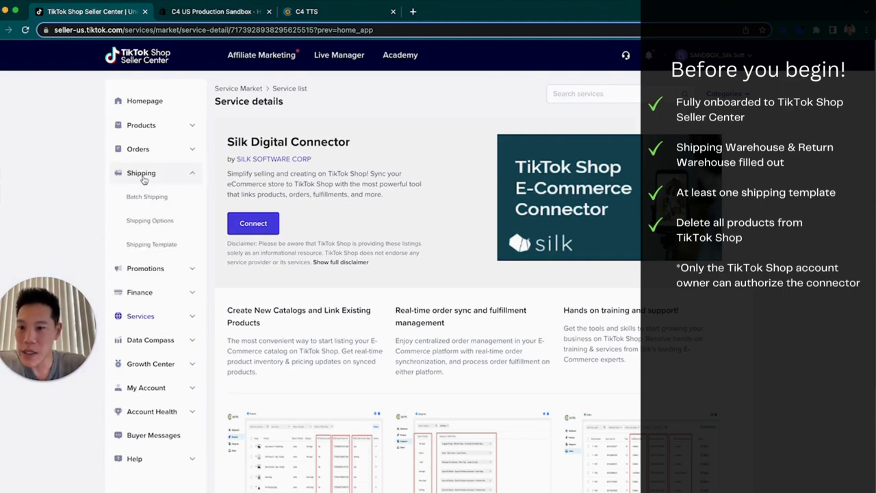
left_click(150, 220)
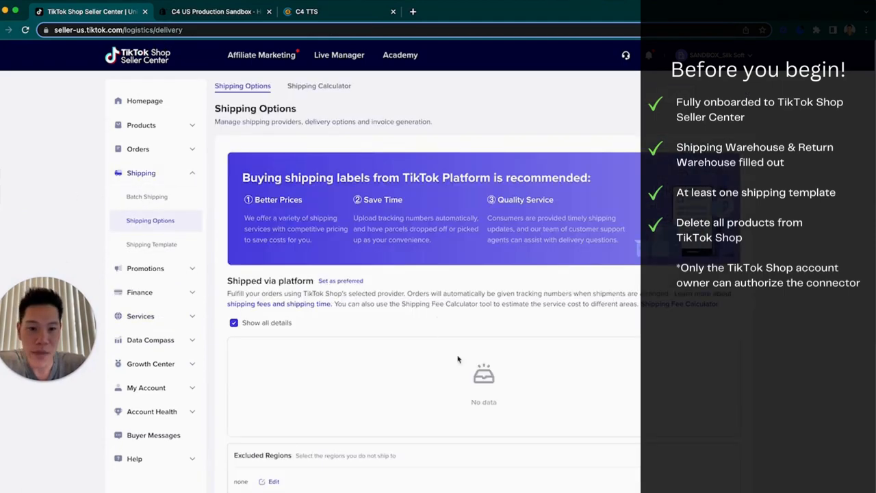
scroll("down", 3)
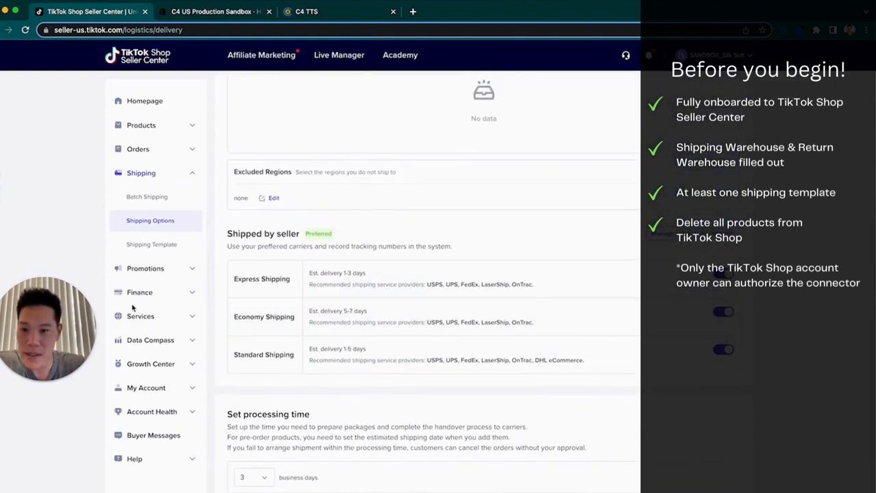
left_click(151, 244)
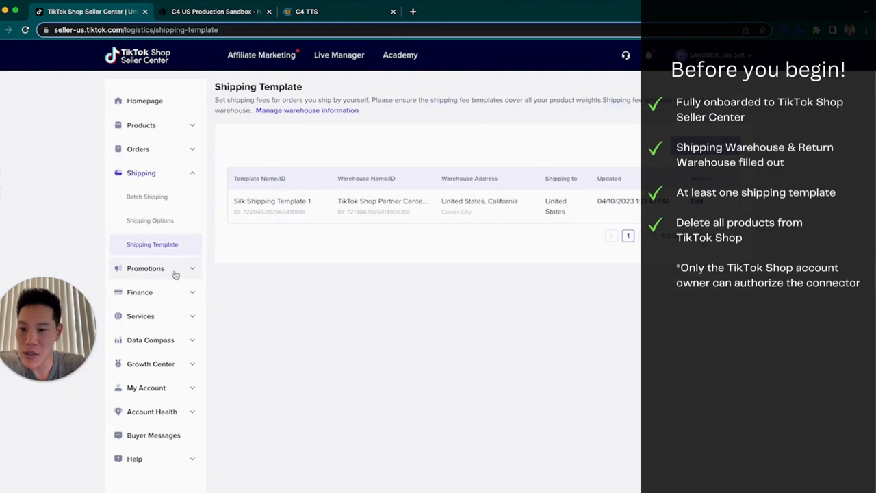
mouse_move(288, 125)
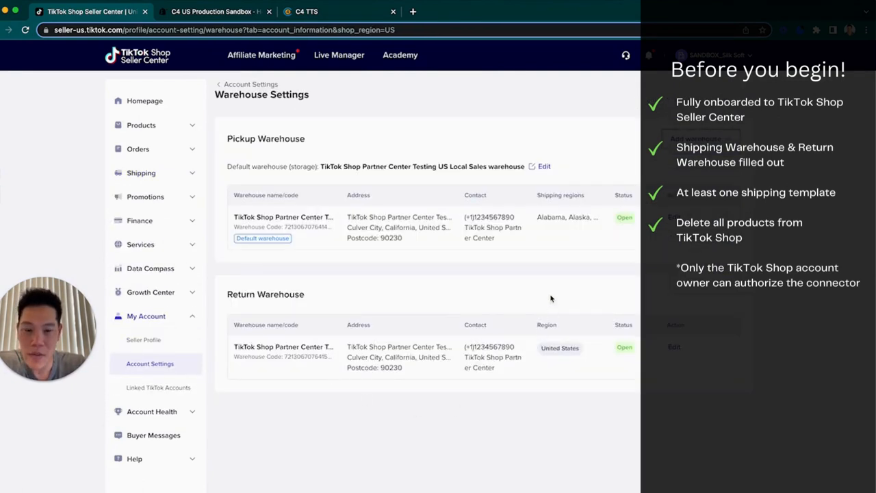
mouse_move(486, 405)
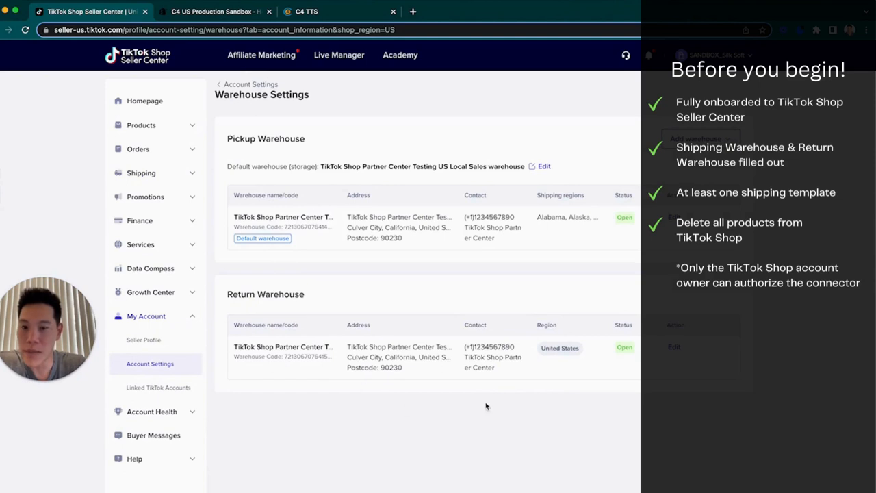
mouse_move(362, 217)
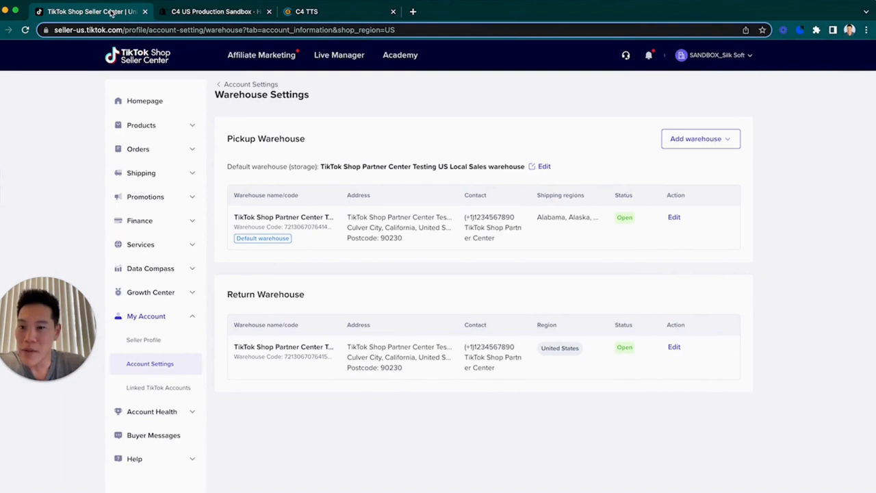
mouse_move(205, 18)
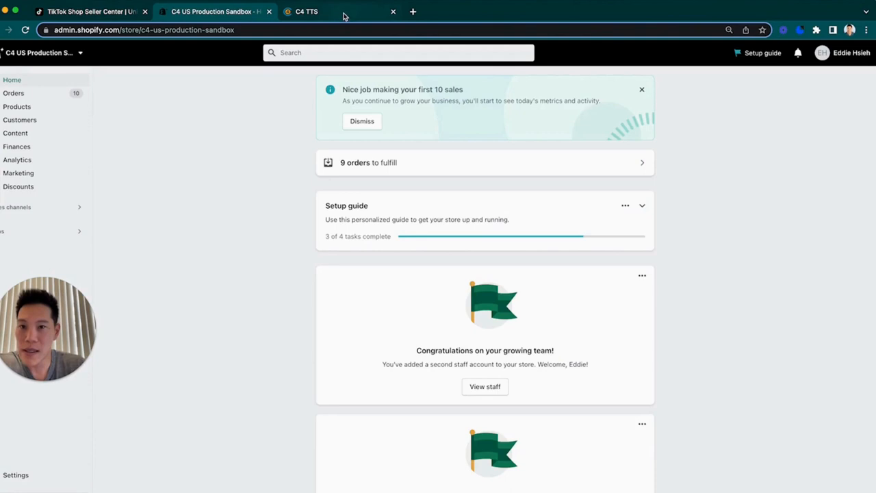
- Sign into C4 TTS with email and password, landing on an empty Connections list
left_click(306, 12)
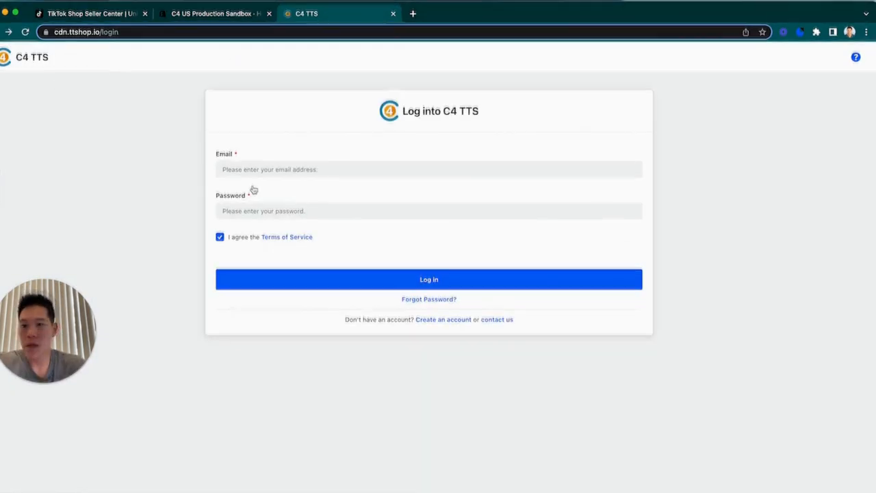
mouse_move(373, 354)
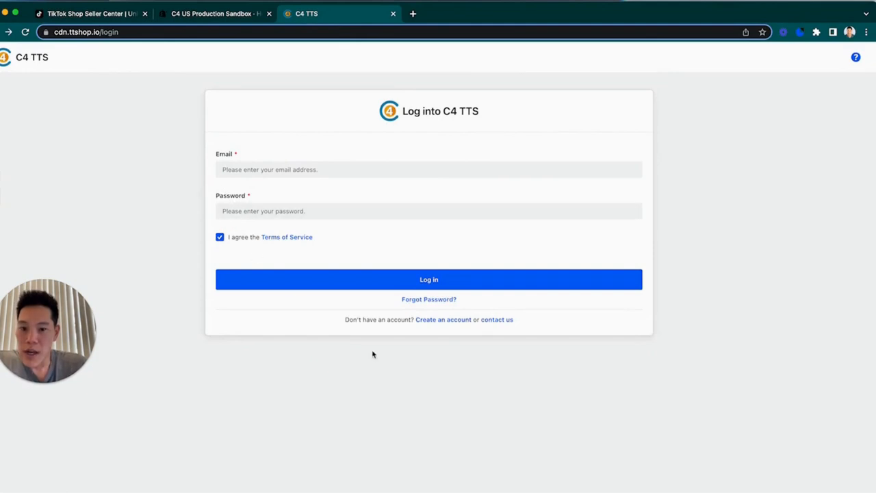
mouse_move(230, 201)
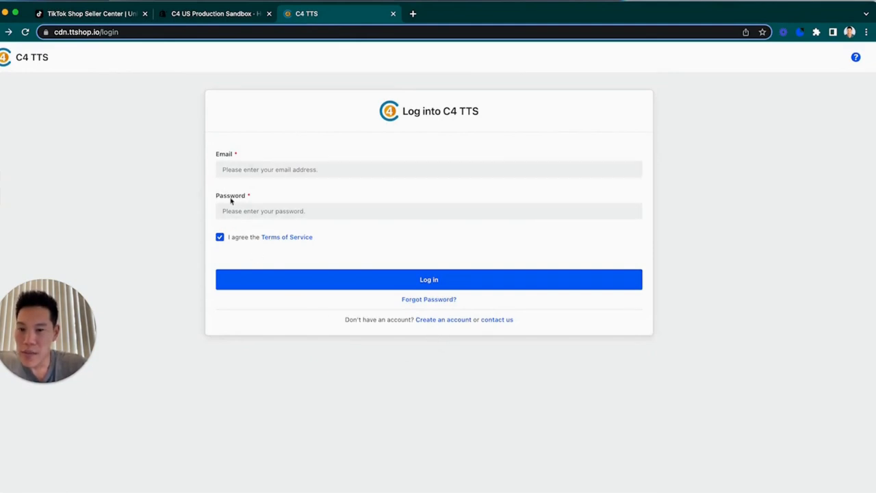
mouse_move(362, 381)
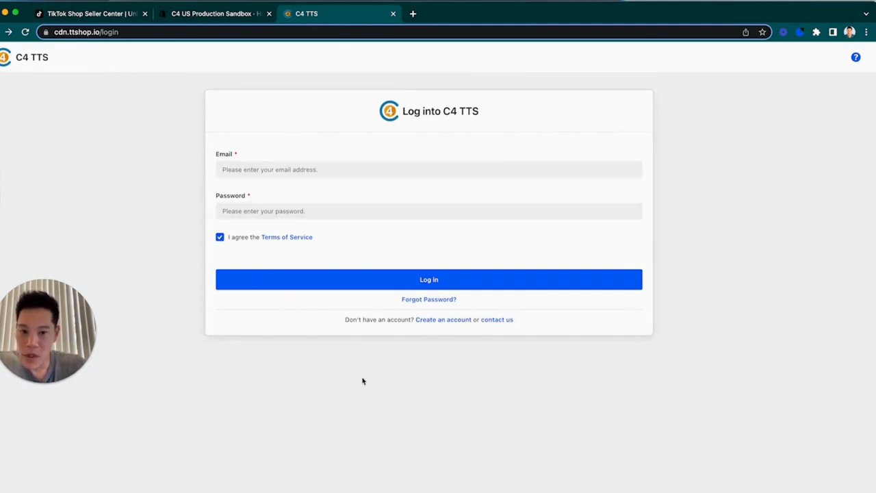
mouse_move(395, 409)
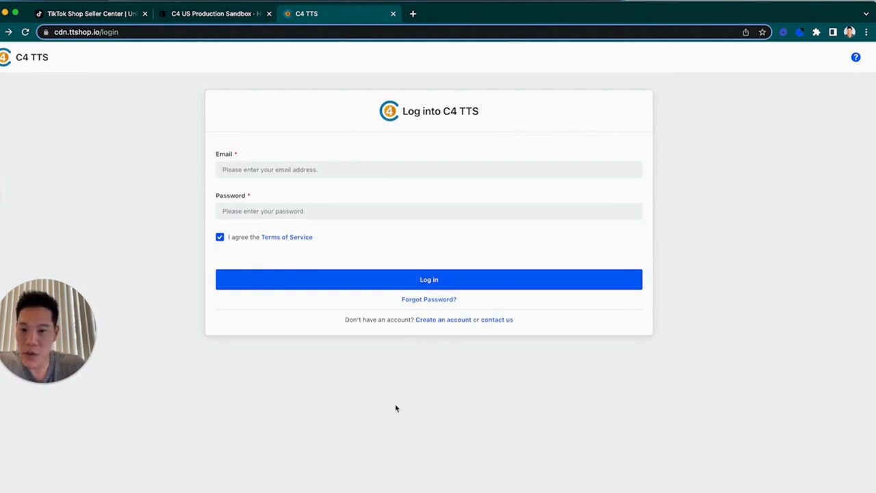
mouse_move(620, 436)
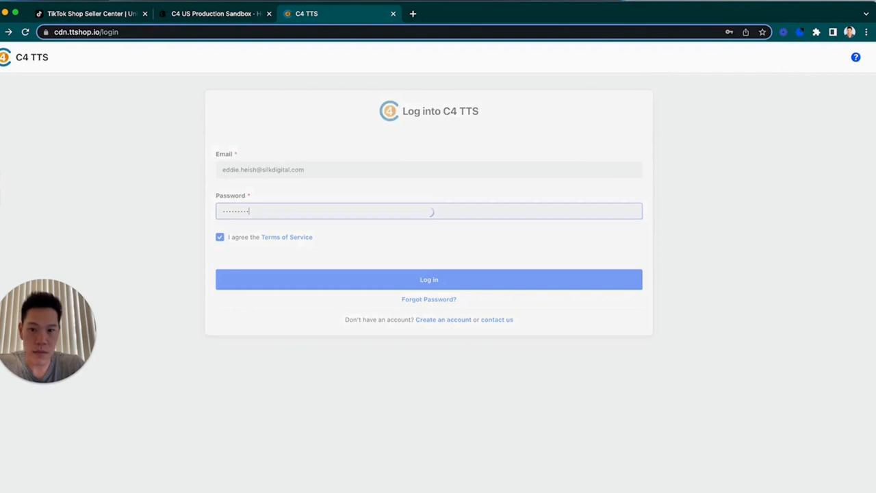
left_click(428, 279)
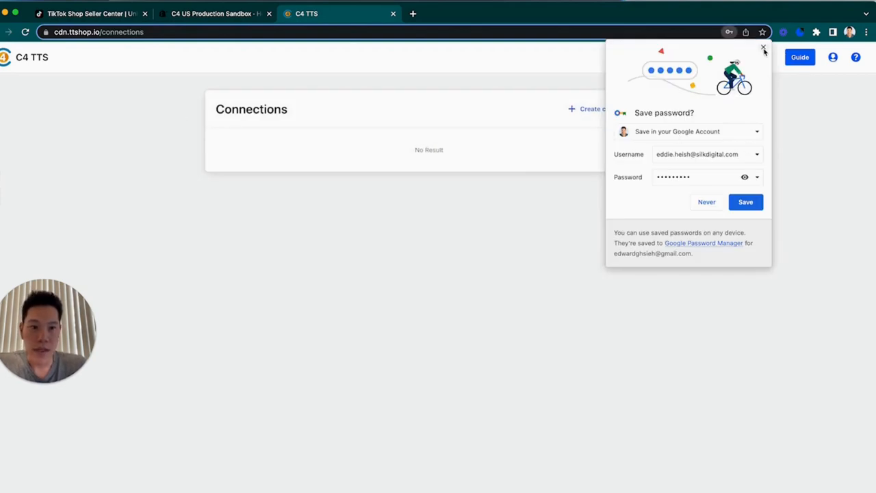
- Create connection 'TikTok Shop Demo Connector' from Shopify to TikTok Shop and proceed
left_click(763, 48)
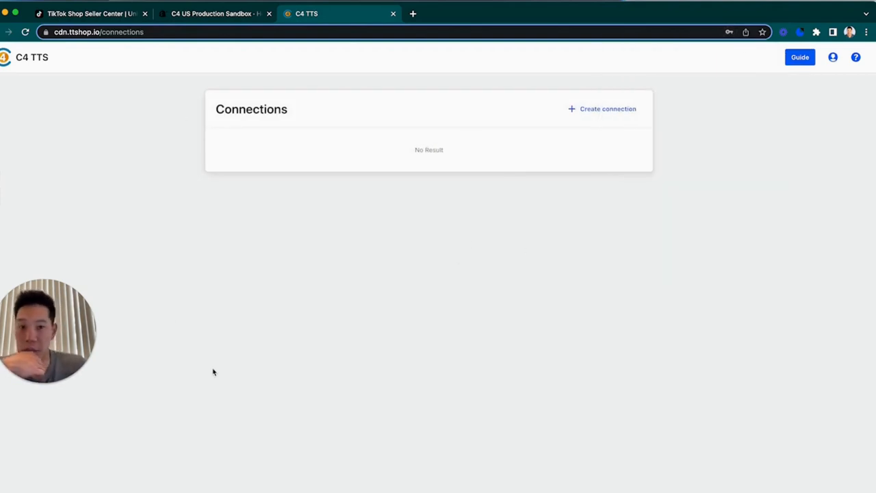
mouse_move(593, 127)
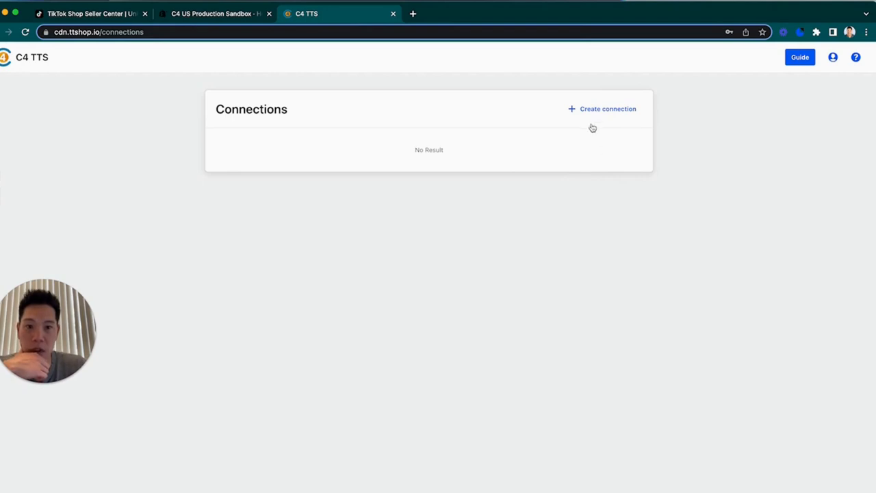
left_click(601, 109)
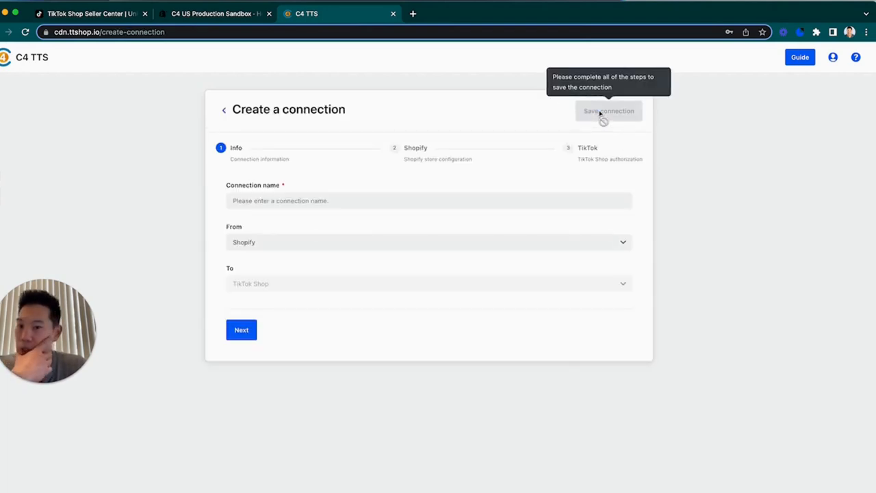
left_click(428, 200)
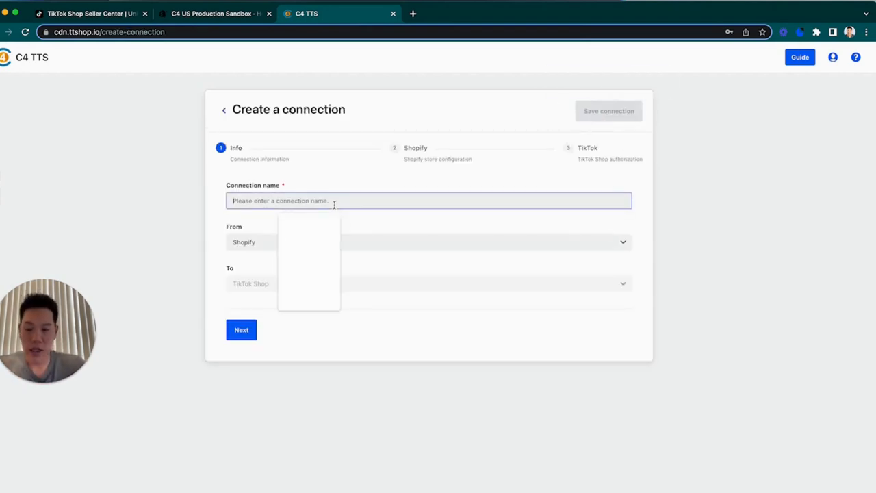
type("TikTok Shop Demo Connector")
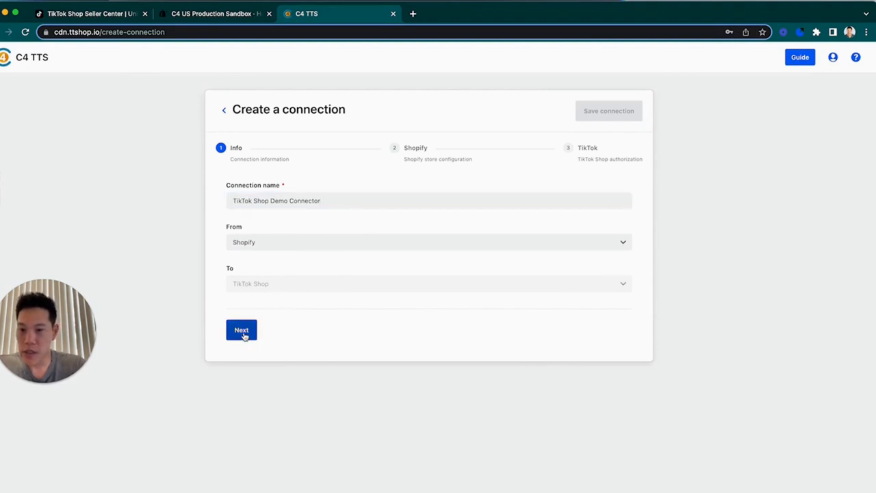
left_click(240, 329)
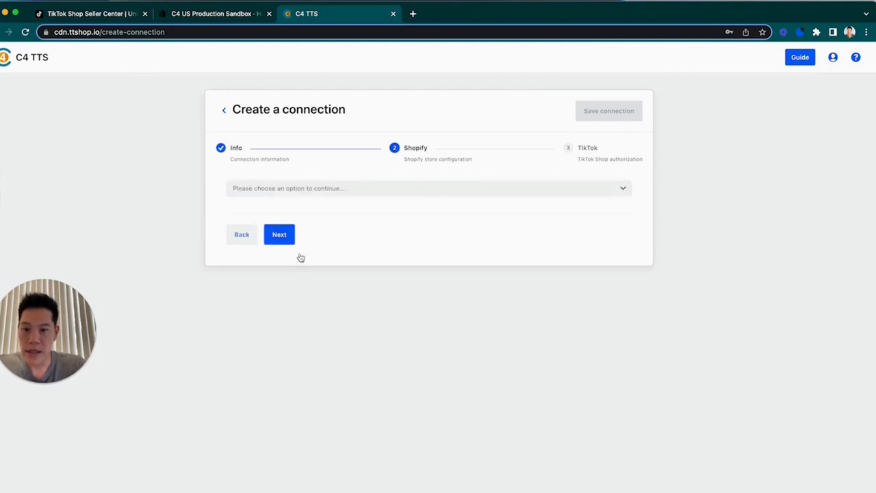
- Choose a new Shopify connector and name the store 'TikTok Shop Connector Demo'
left_click(428, 188)
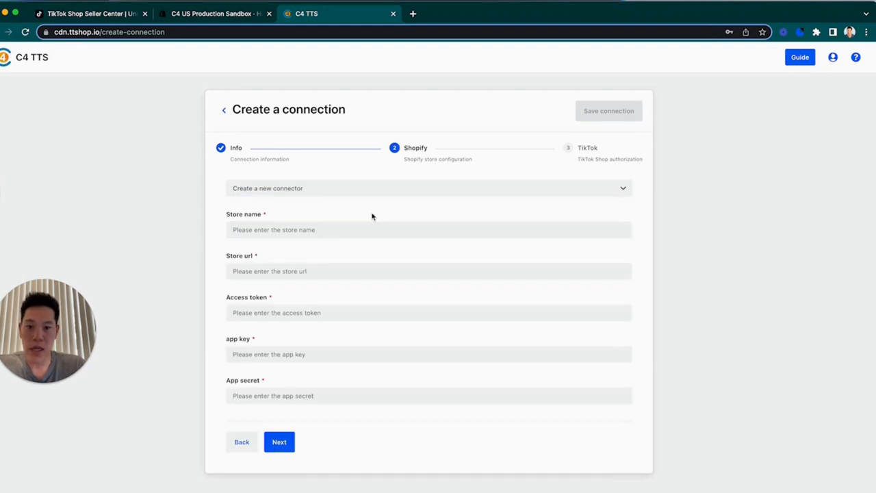
left_click(428, 229)
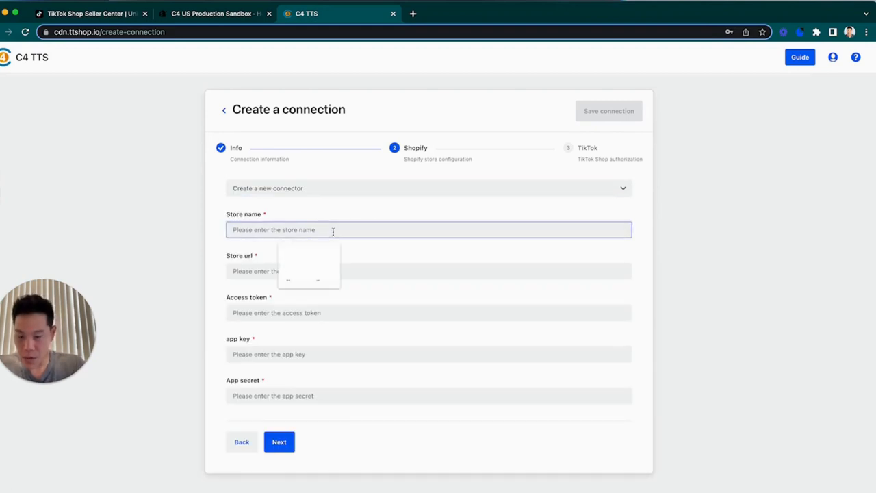
type("TikTok Shop")
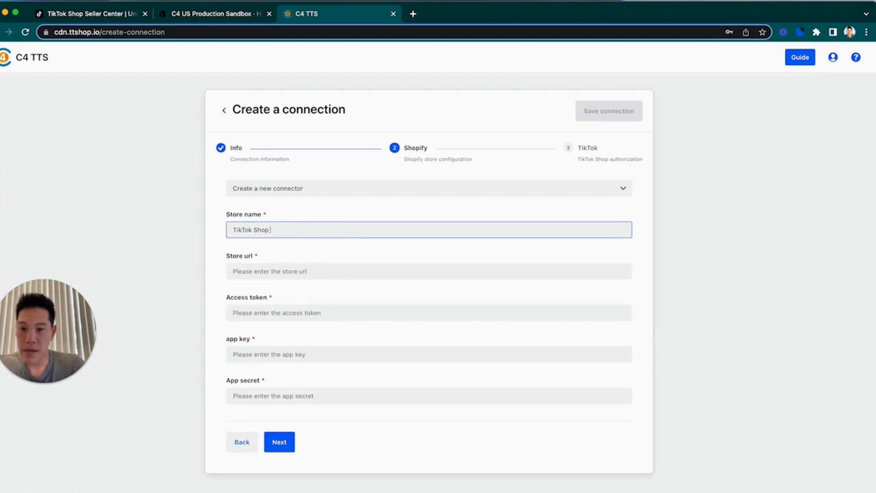
type("Connector Demo")
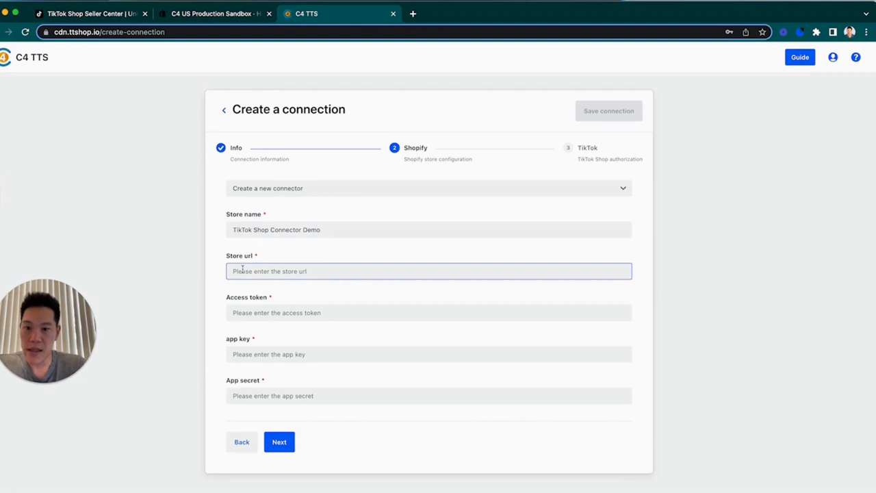
- Enter c4-us-production-sandbox.myshopify.com as the Shopify store URL
left_click(215, 13)
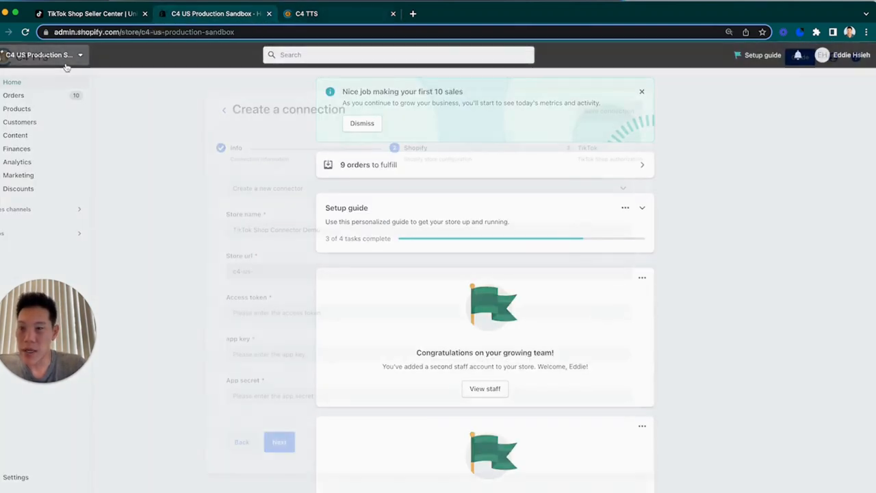
type("c4-us-production-san")
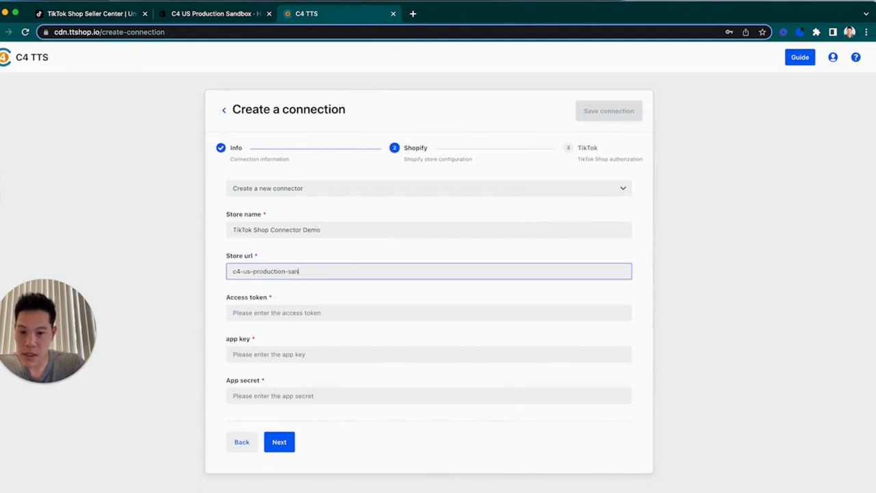
type("dbox.myshopify.com")
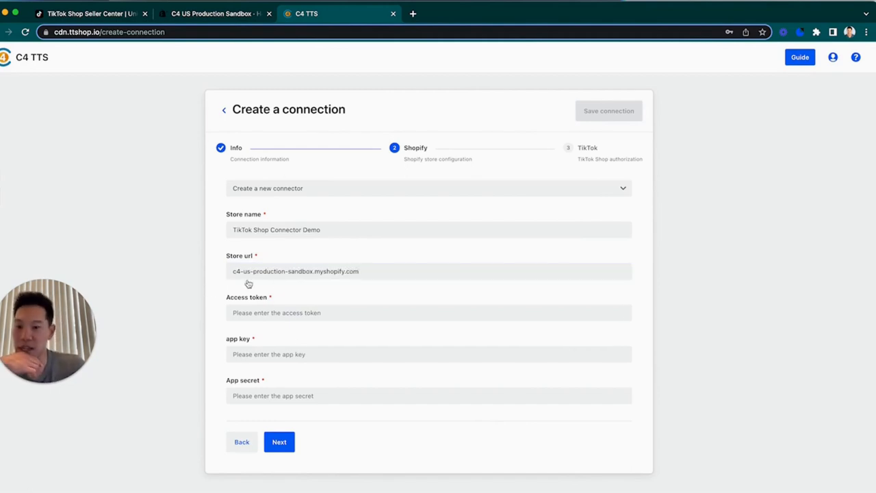
left_click(428, 354)
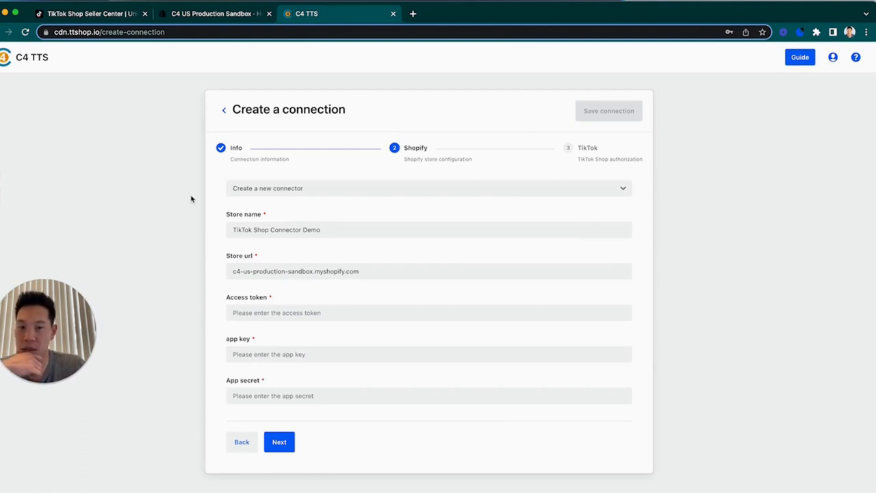
mouse_move(182, 210)
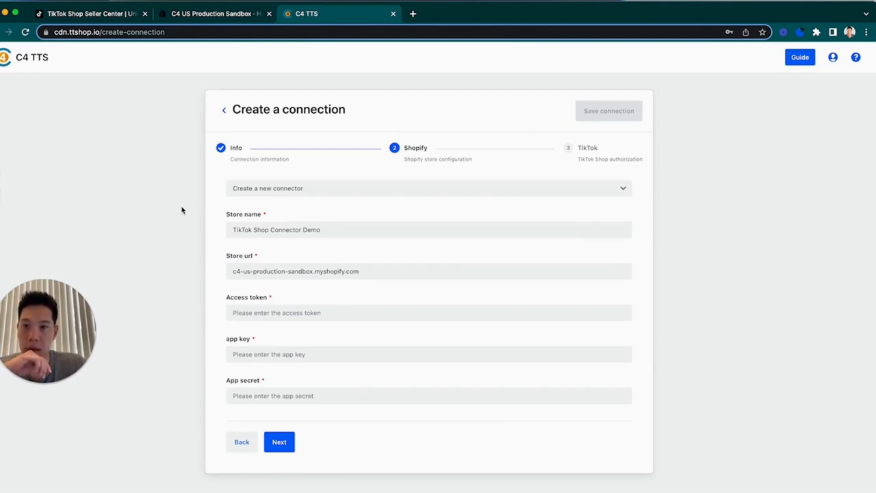
left_click(214, 14)
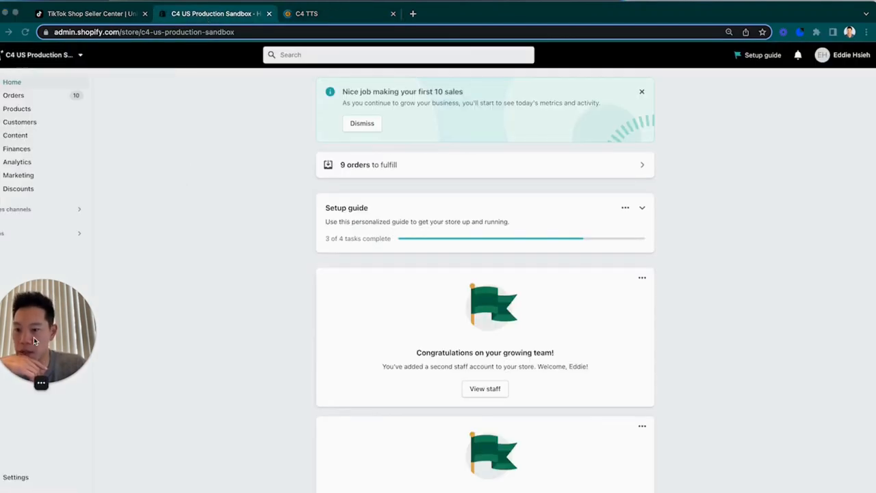
- Create custom app 'TikTok Shop Connector Demo' under Settings > Apps and sales channels > Develop apps
left_click(16, 477)
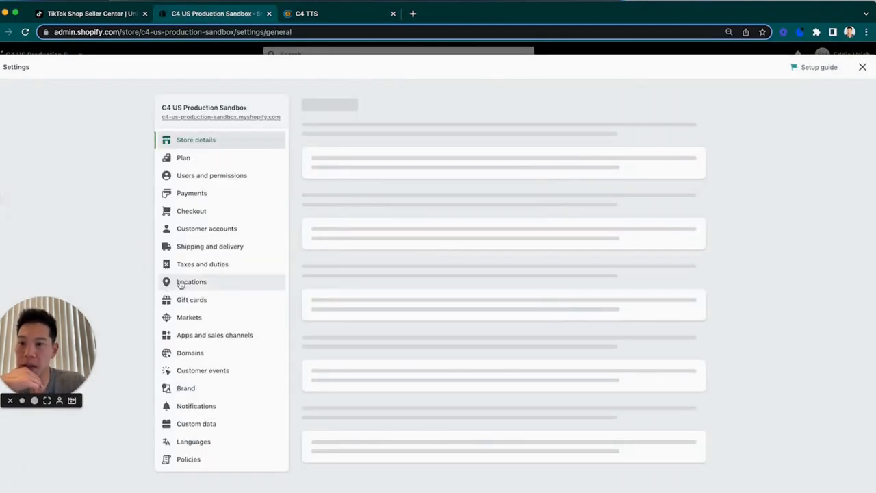
left_click(214, 335)
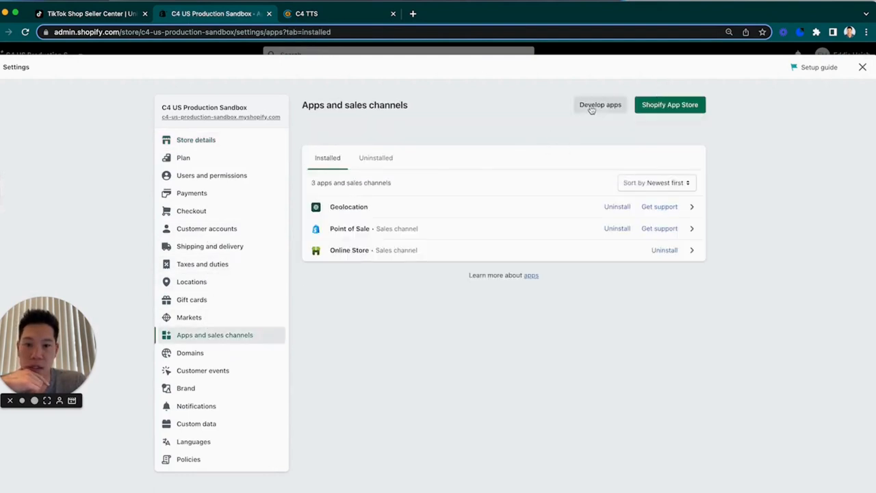
left_click(600, 105)
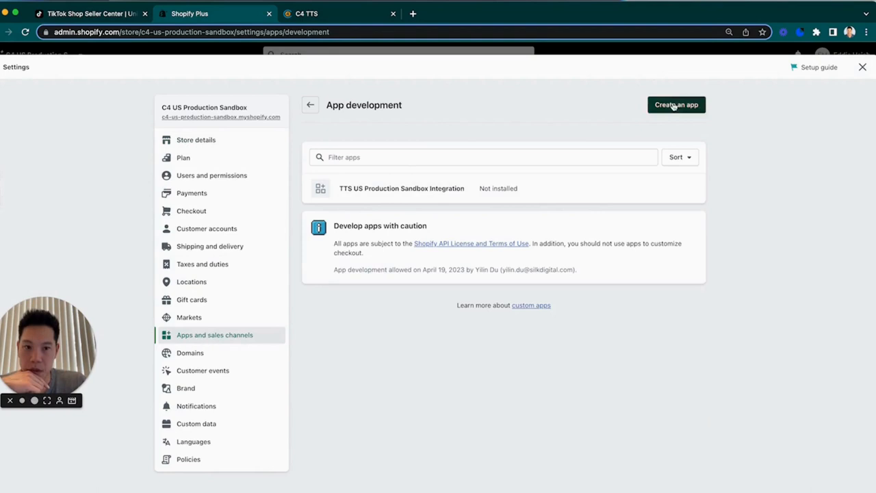
left_click(676, 104)
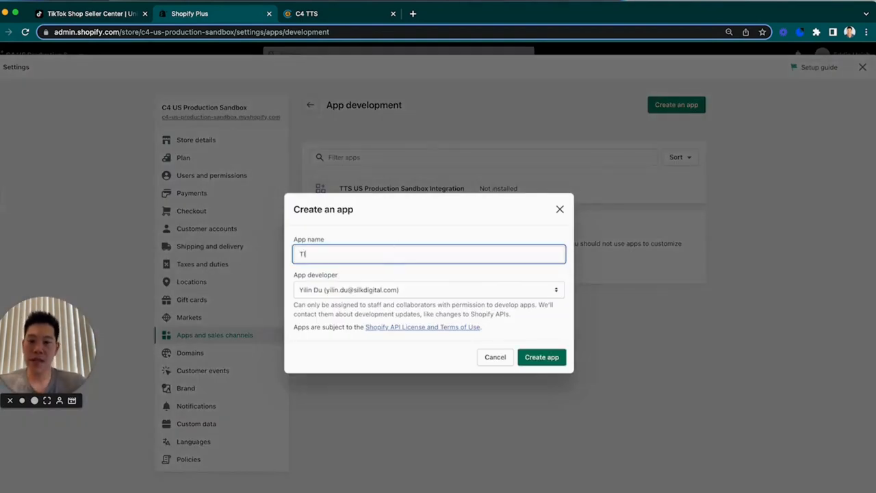
type("TikTok")
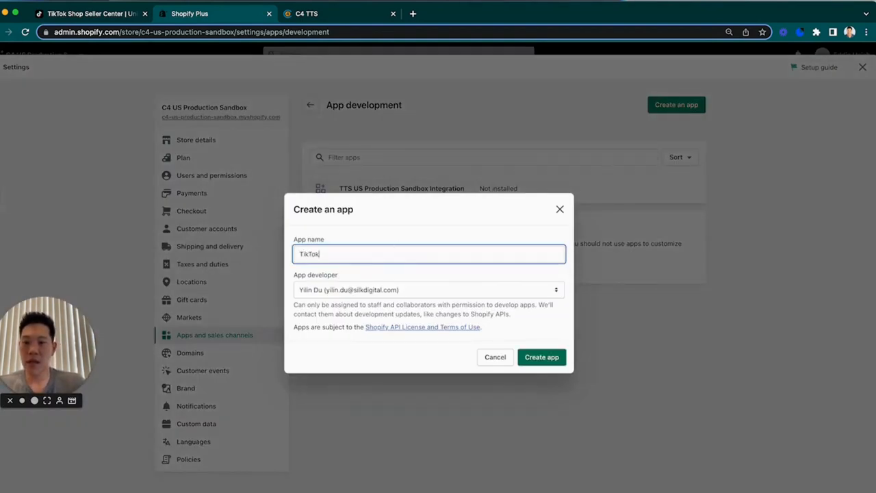
type("Shop Conne")
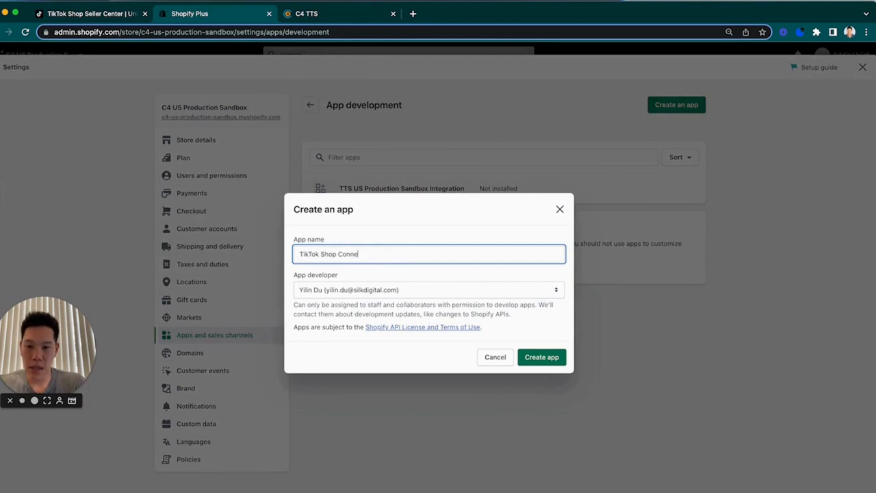
left_click(540, 357)
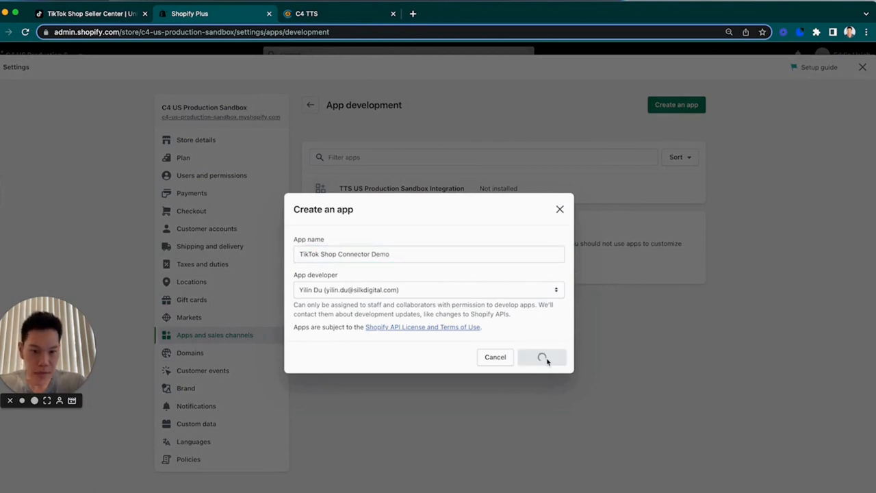
left_click(541, 356)
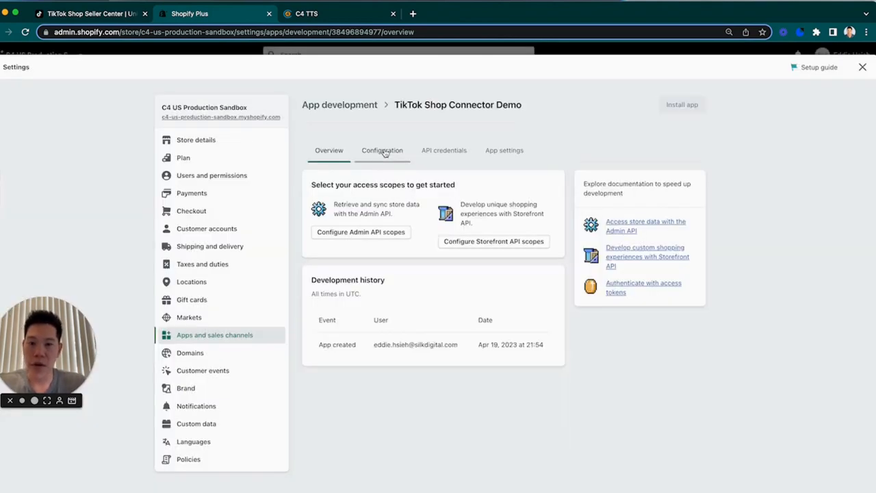
mouse_move(356, 232)
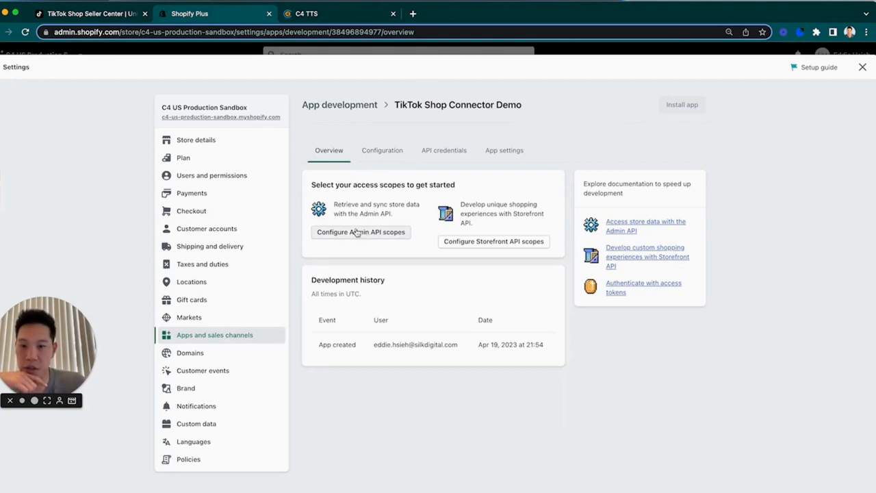
- Tick read and write Admin API scopes for products, orders, customers, shipping, locations and returns
left_click(361, 232)
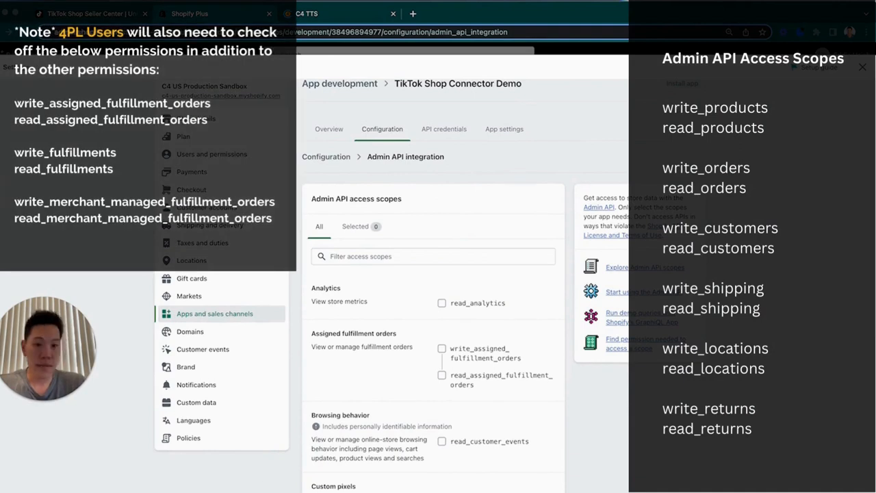
type("products")
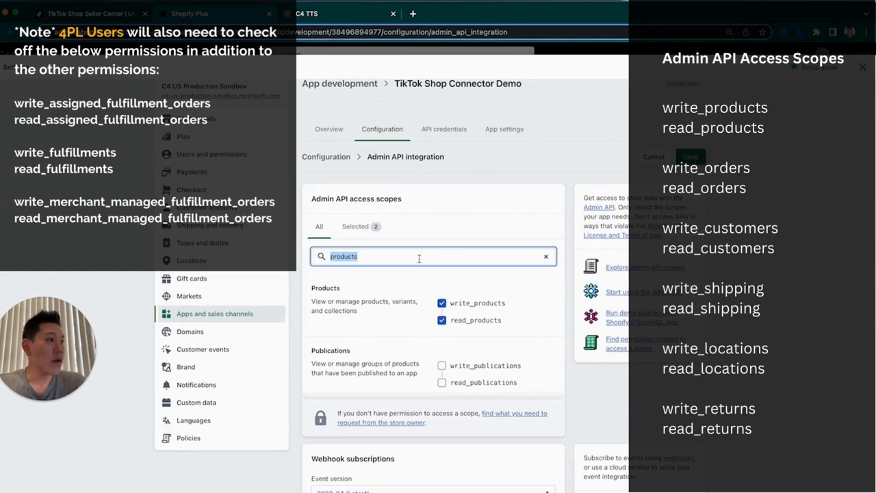
type("orders")
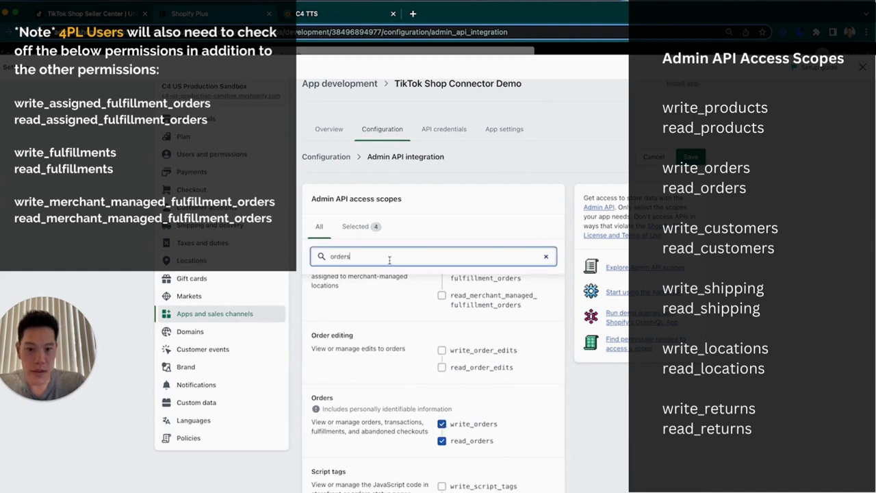
type("custom")
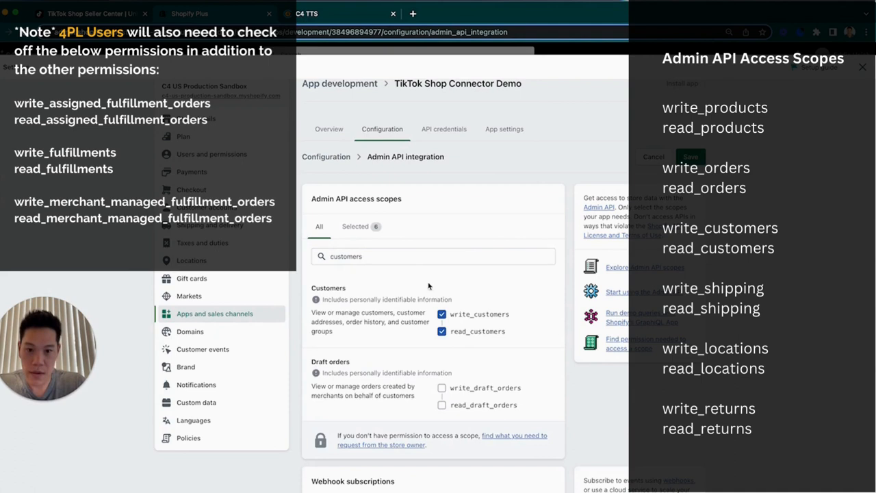
type("shipping")
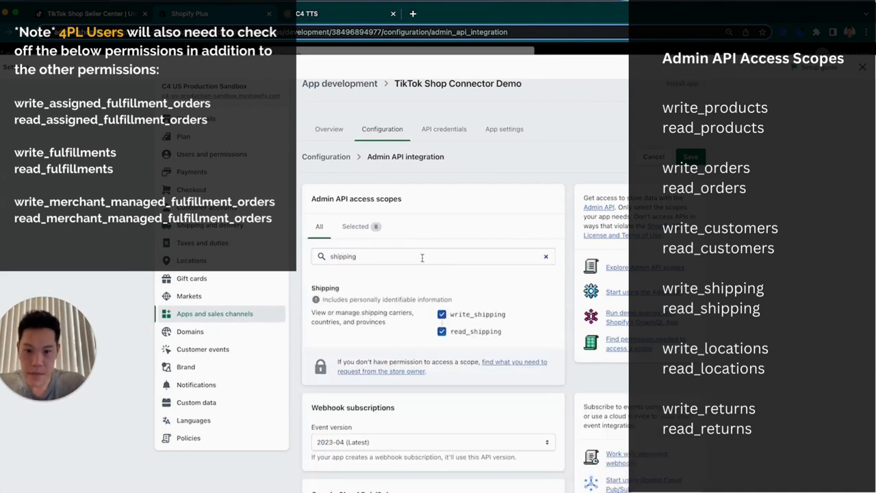
type("locations")
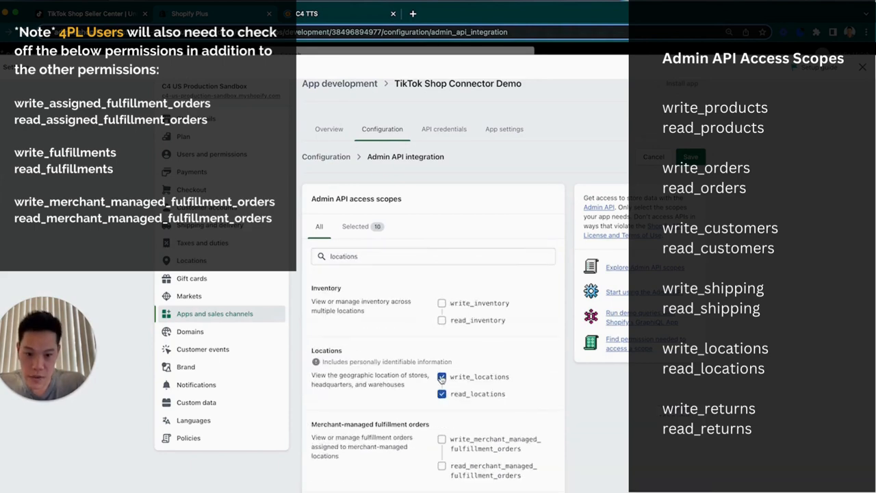
type("returns")
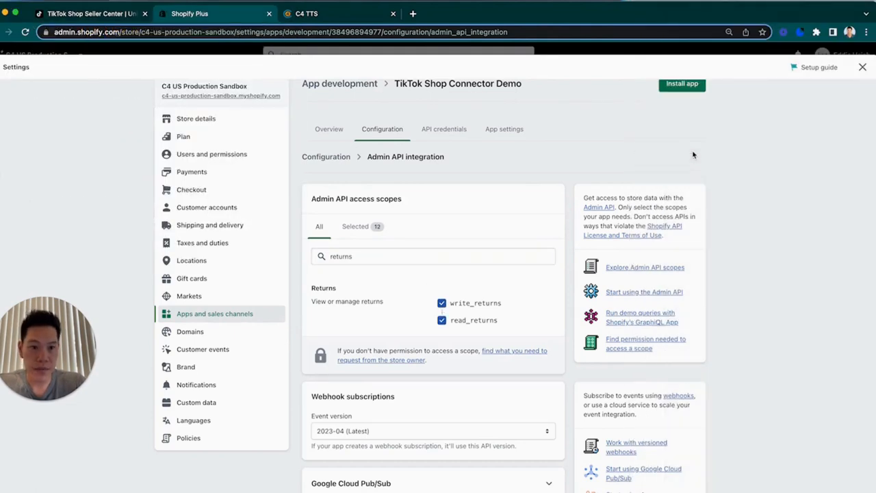
- Install the TikTok Shop Connector Demo app on the store to reveal its API credentials
left_click(681, 84)
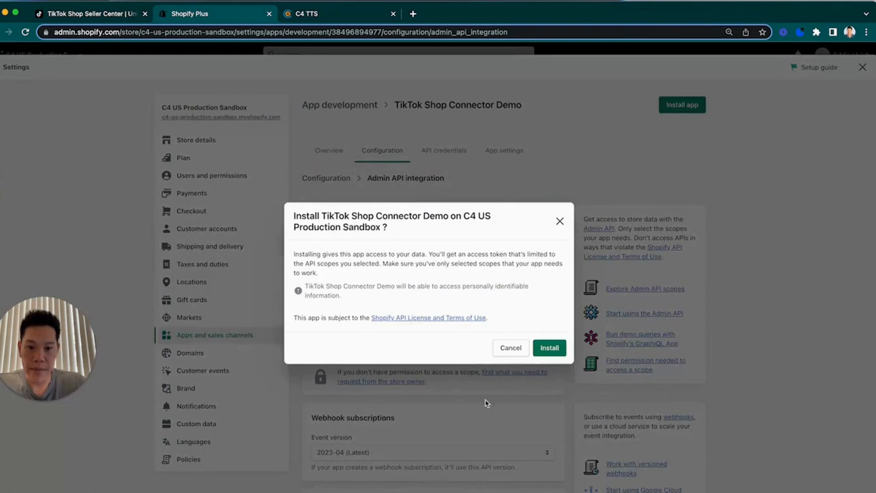
left_click(549, 347)
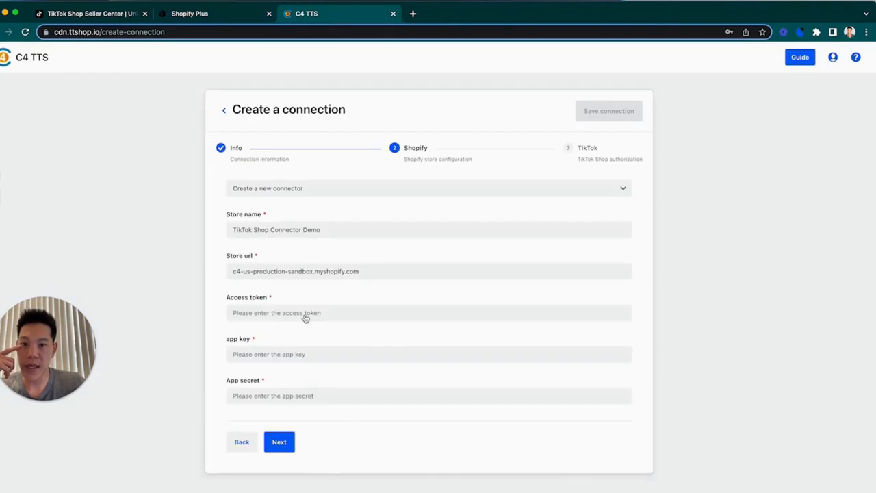
mouse_move(297, 328)
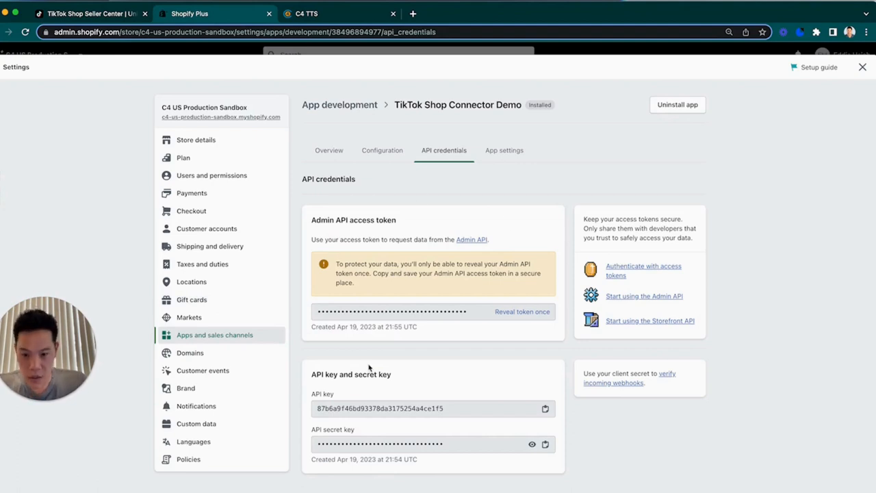
mouse_move(471, 463)
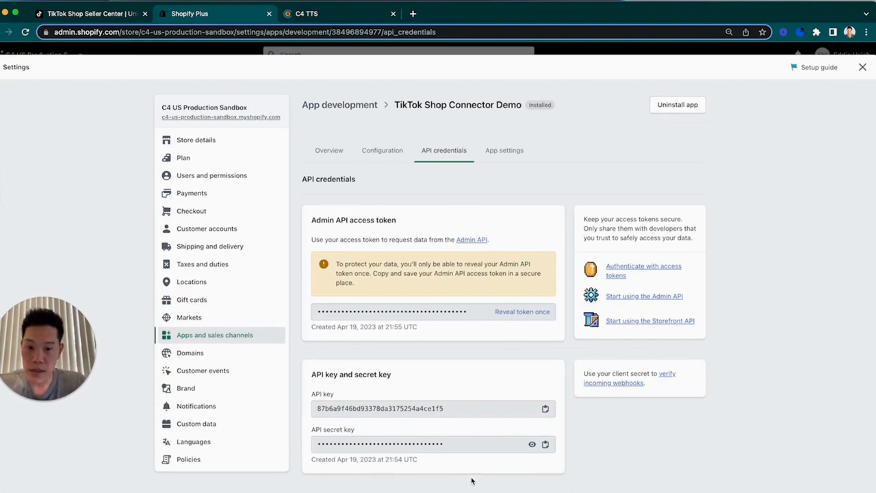
left_click(306, 13)
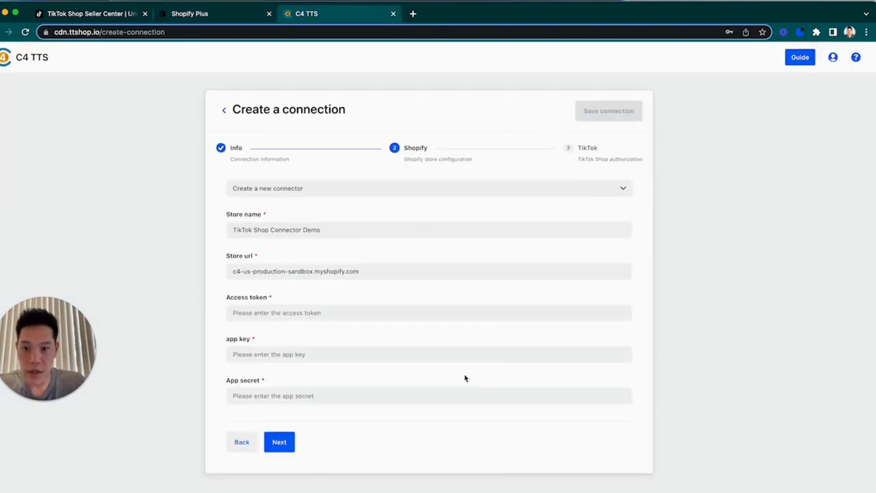
left_click(214, 13)
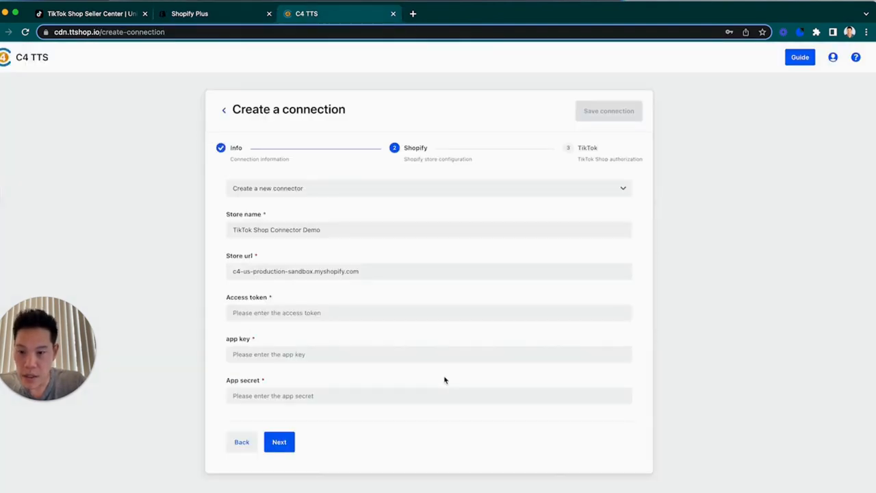
left_click(190, 13)
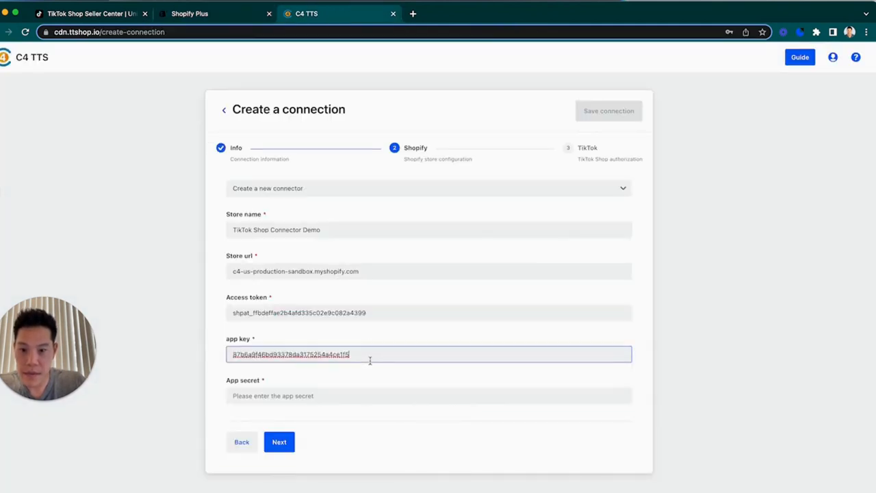
left_click(189, 13)
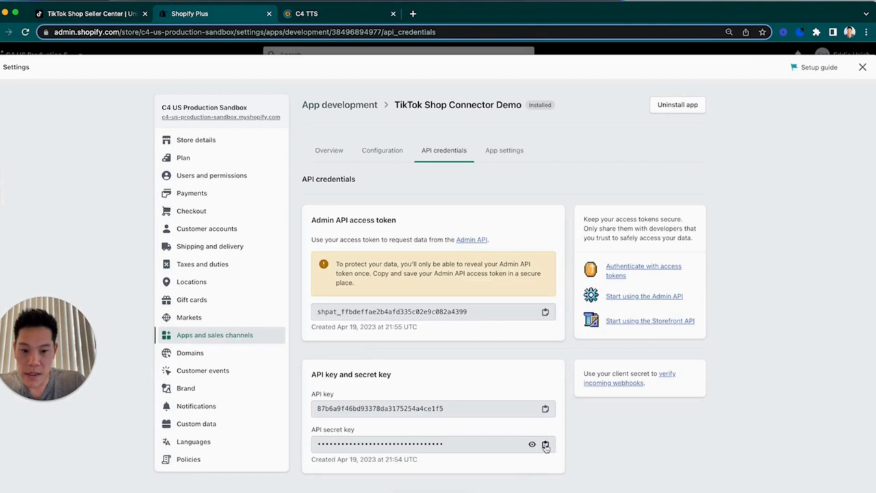
left_click(306, 13)
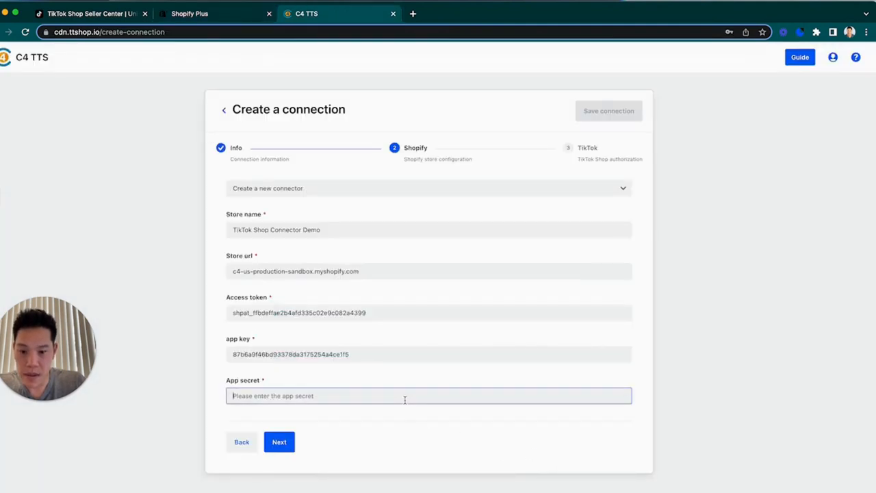
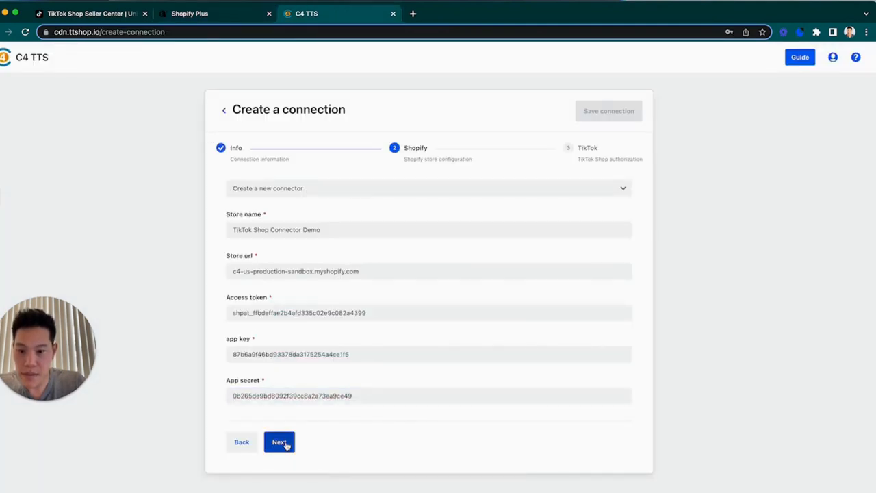
left_click(278, 441)
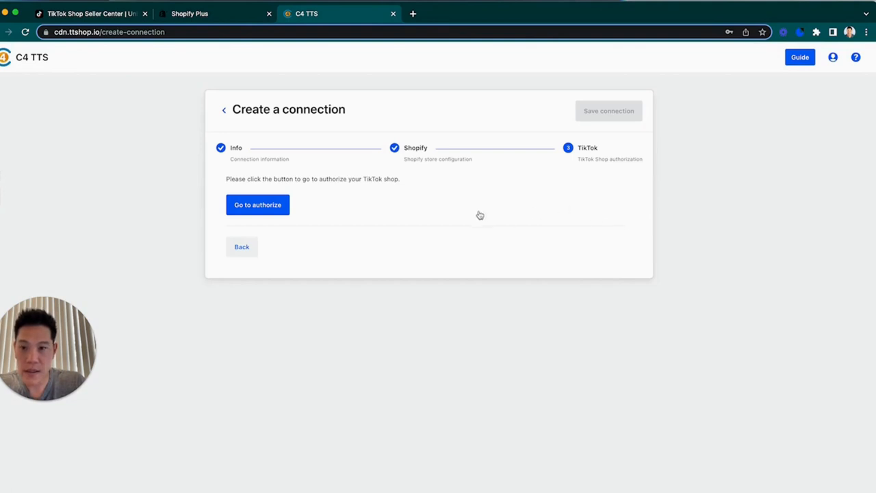
mouse_move(404, 154)
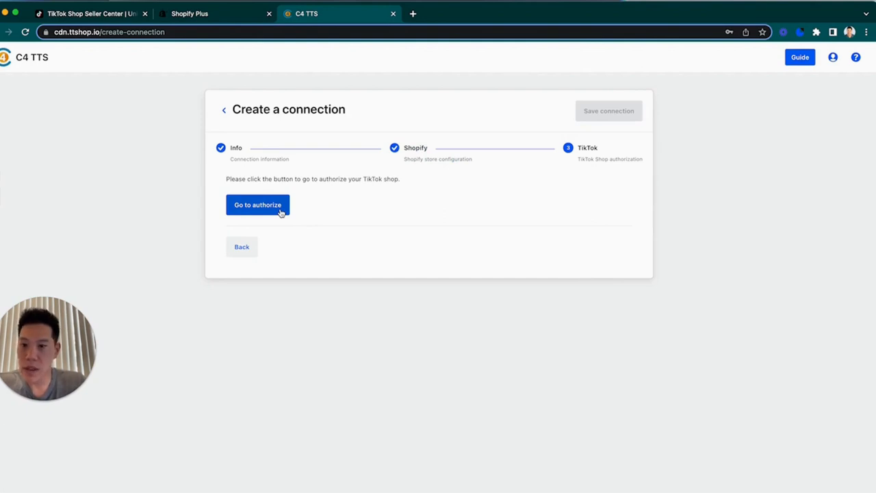
- Use 'Go to authorize' to launch the TikTok Shop authorization page
left_click(258, 204)
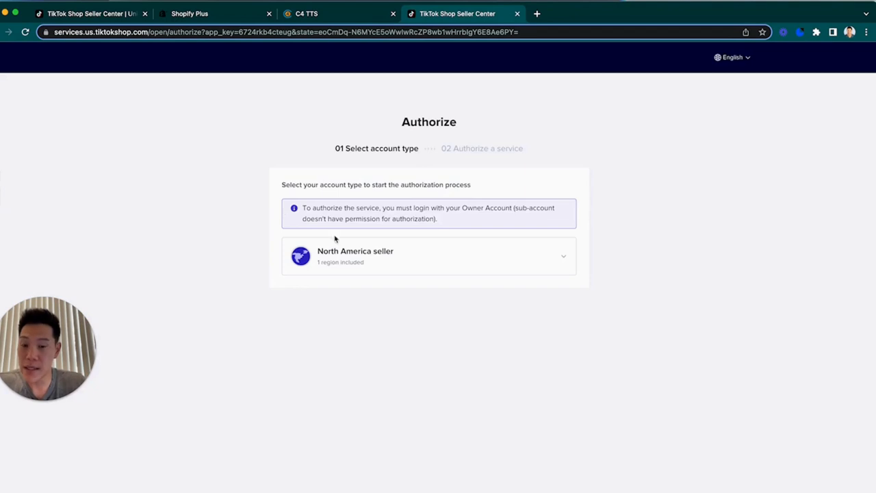
- Authorize Silk Digital Connector as a North America, United States seller for 1 year
left_click(429, 256)
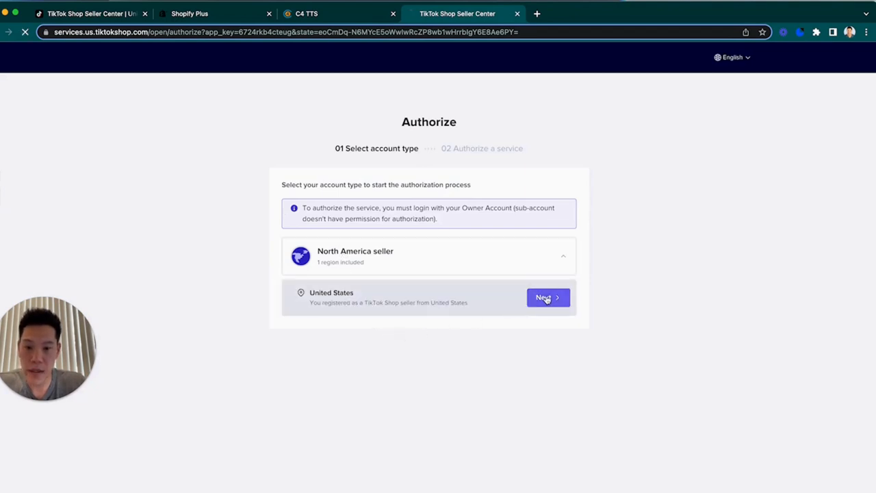
left_click(547, 297)
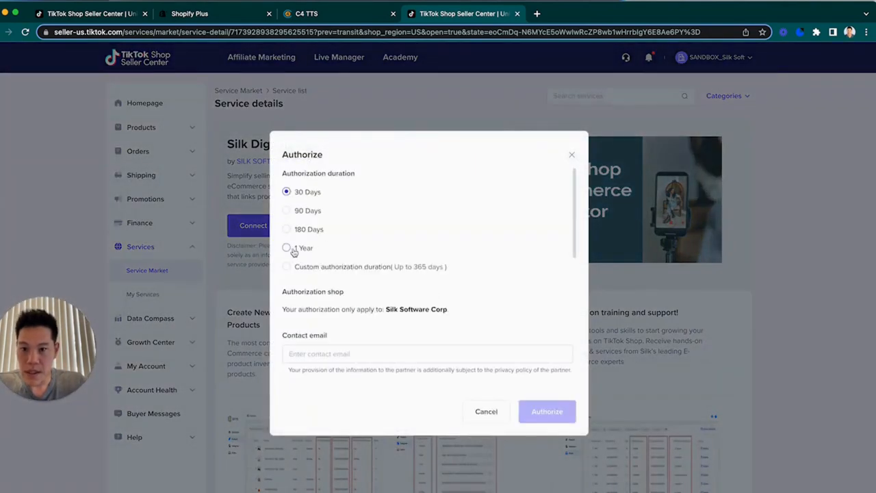
scroll("down", 3)
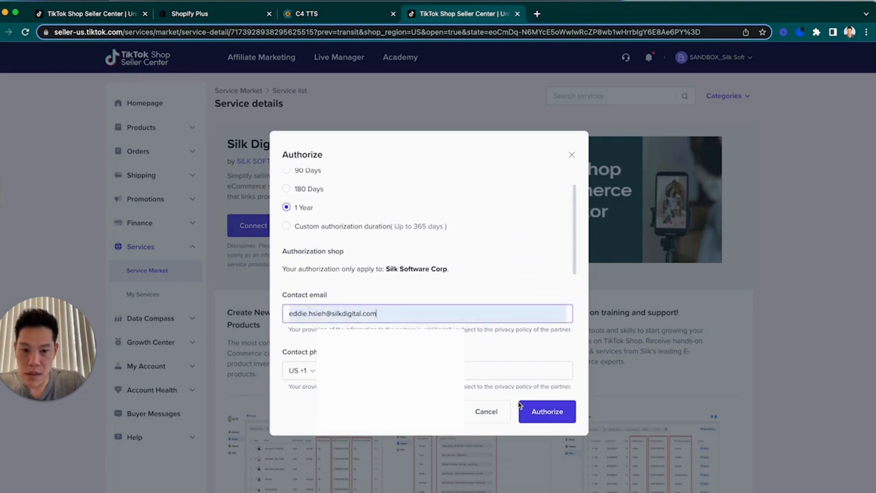
left_click(546, 411)
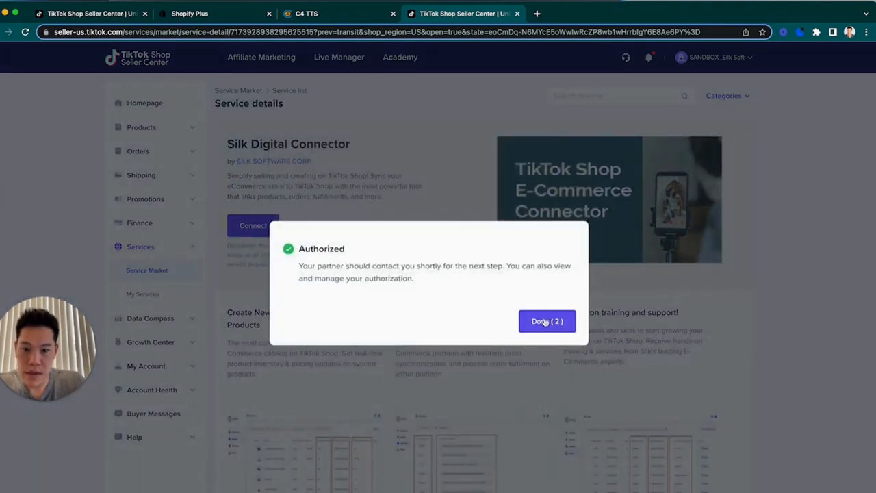
left_click(546, 321)
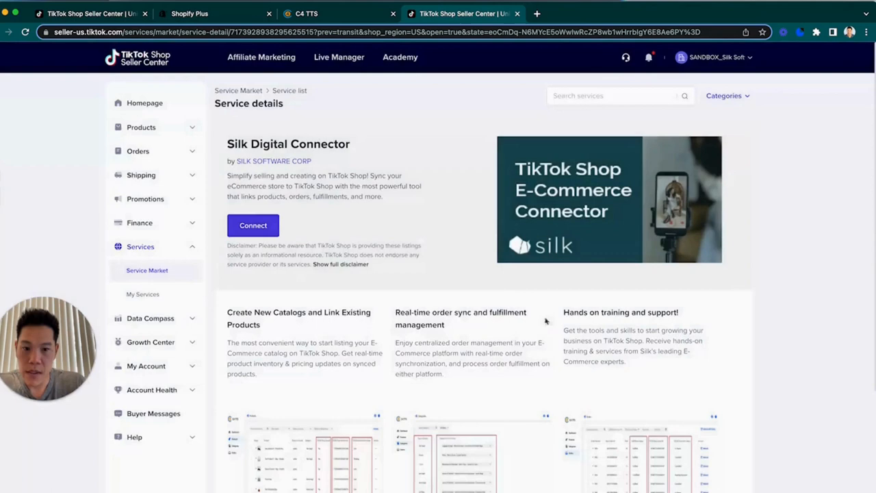
left_click(252, 225)
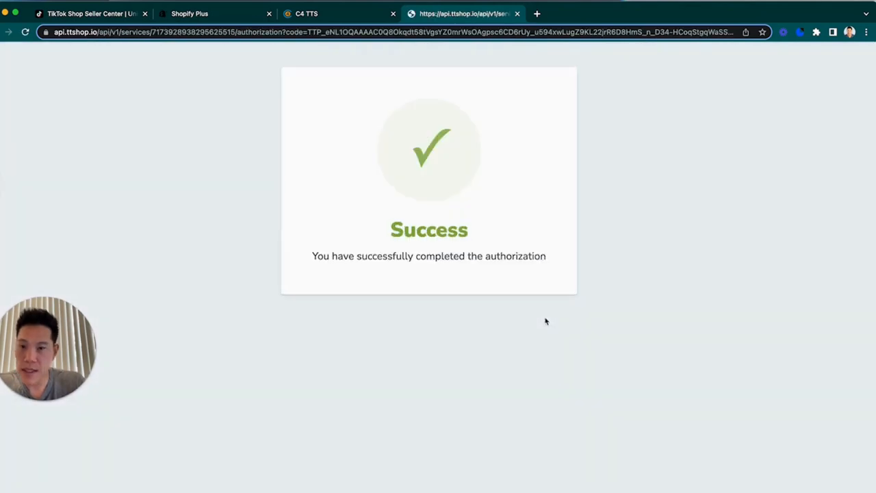
- Confirm TikTok authorization, save the TikTok Shop Demo Connector, and view the Connections list
left_click(307, 13)
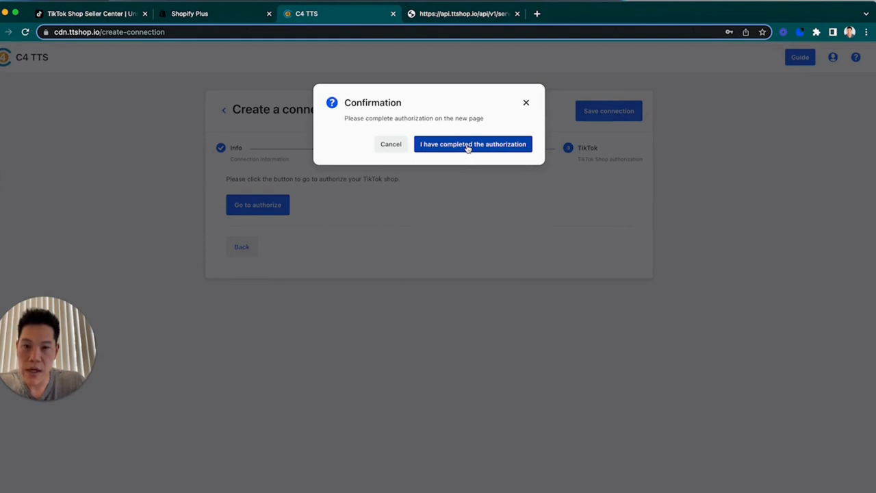
left_click(472, 144)
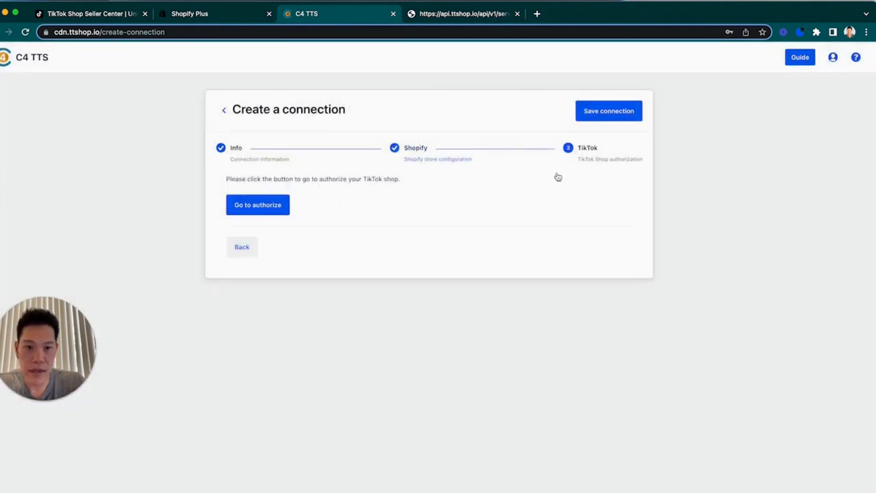
left_click(608, 110)
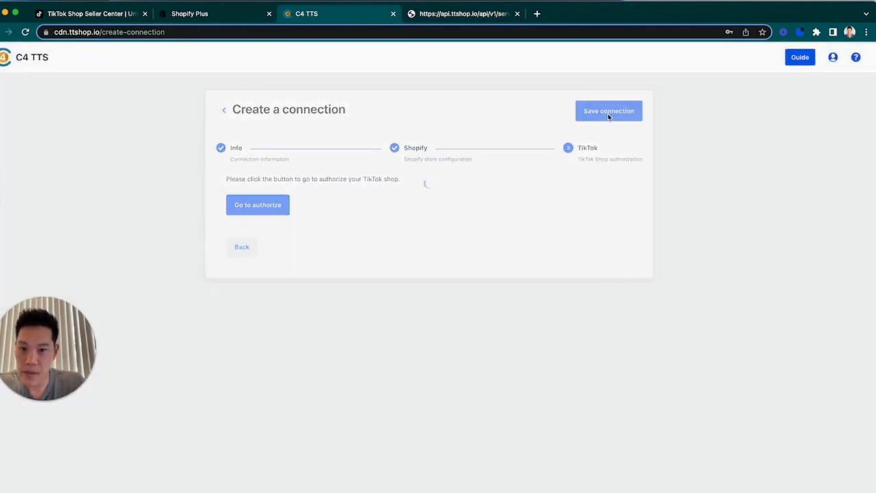
left_click(608, 110)
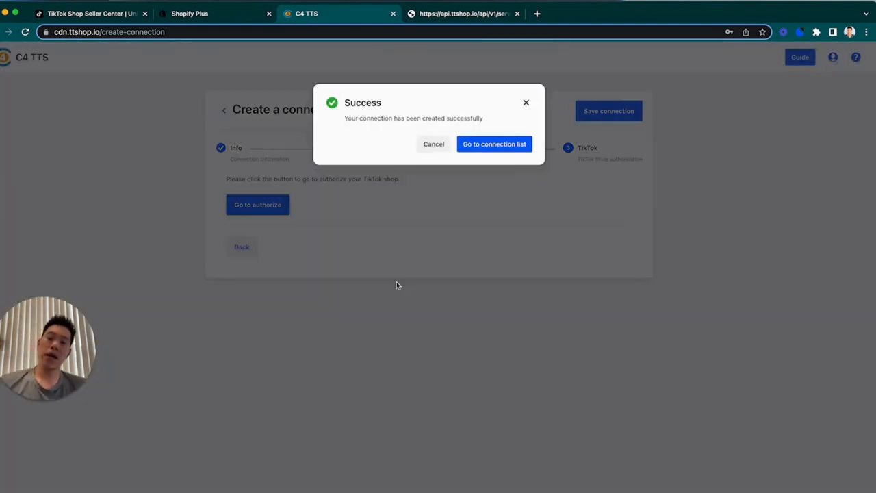
left_click(494, 143)
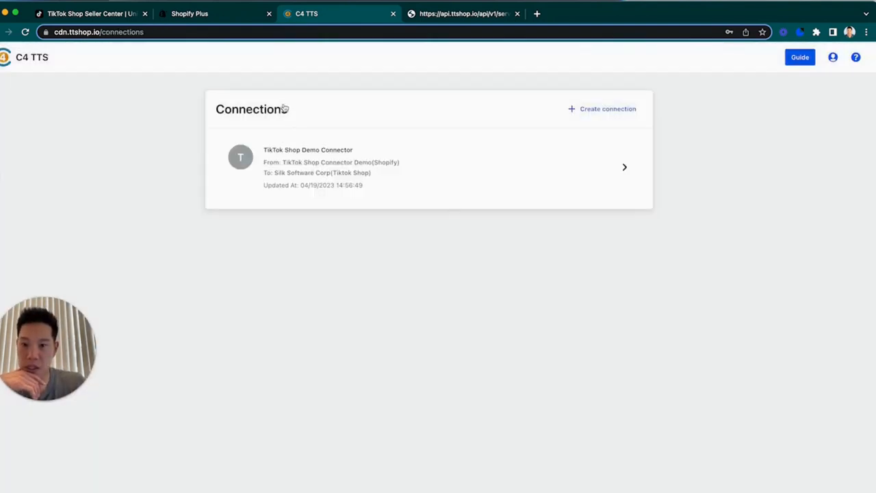
mouse_move(323, 328)
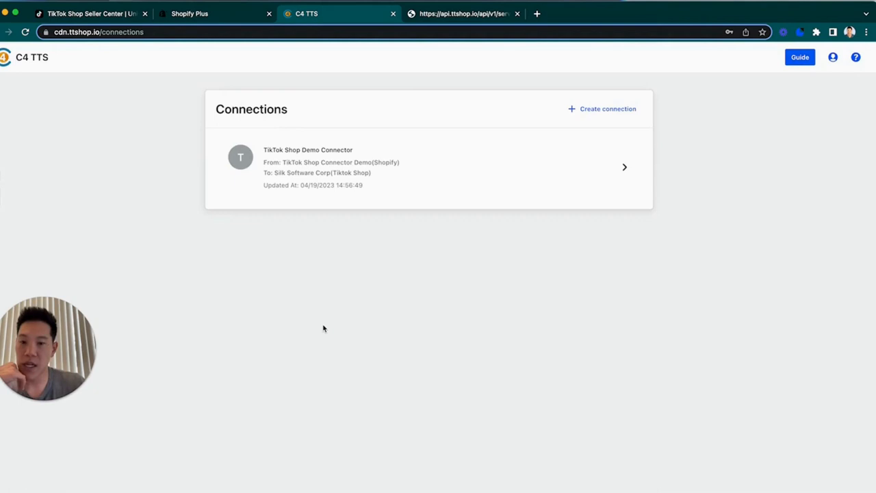